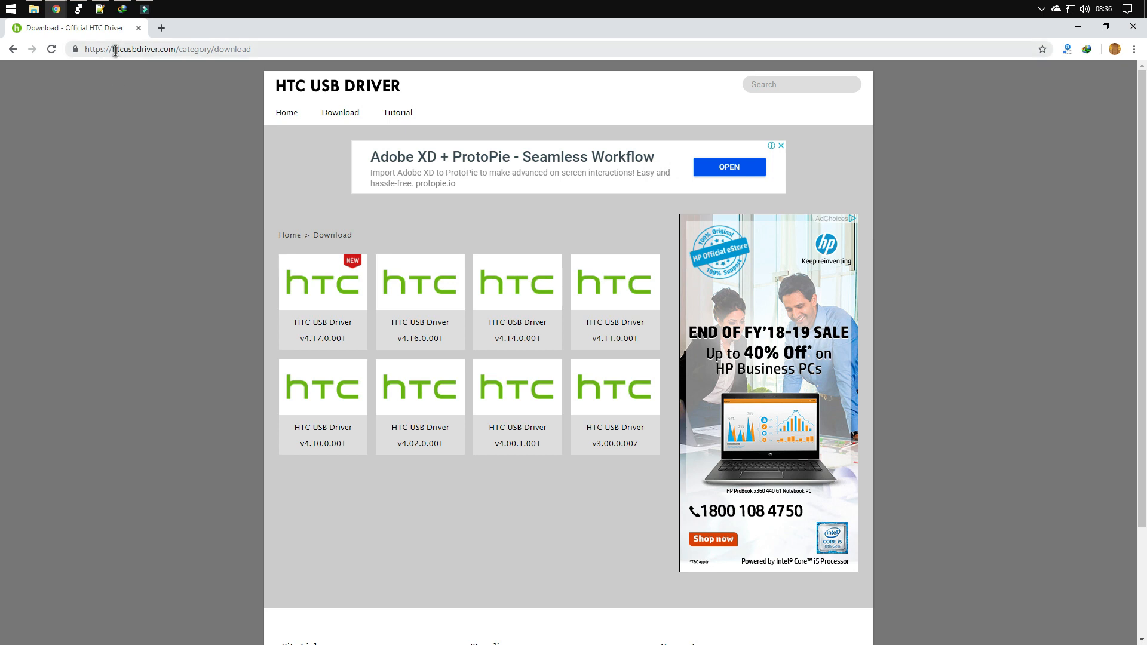
- Select the site's domain in the address bar, then pick the HTC Mobile Driver folder on the desktop
double_click(141, 49)
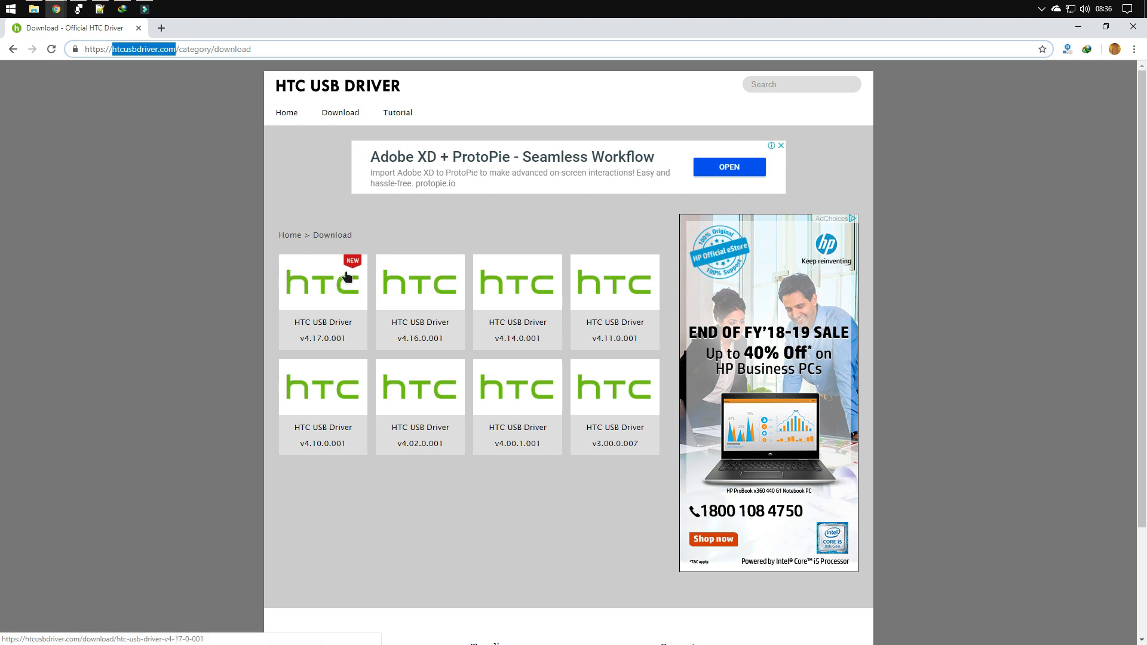
mouse_move(1078, 53)
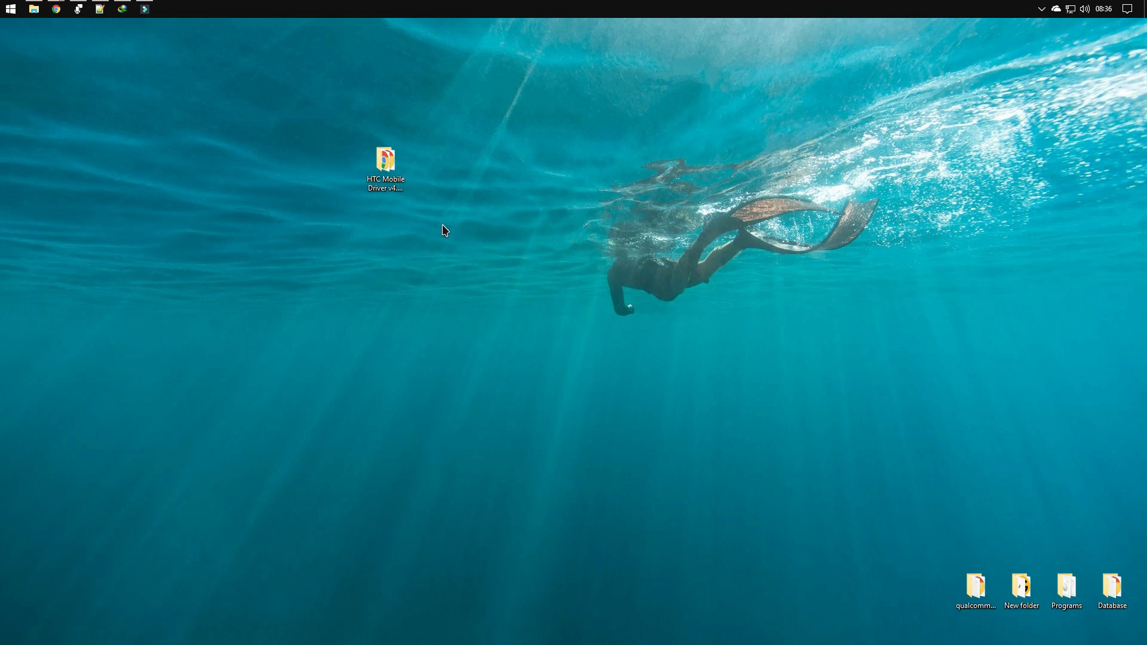
click(386, 167)
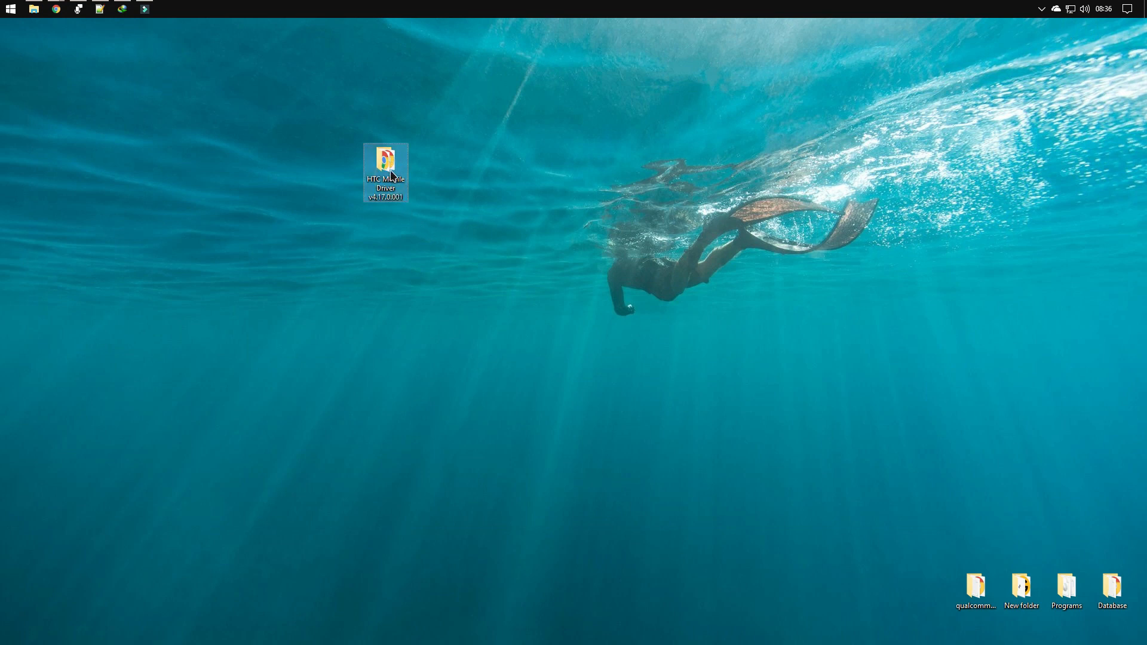
- Open the HTC Mobile Driver folder and launch HTC Mobile Driver v4.17.0.001.exe
double_click(385, 160)
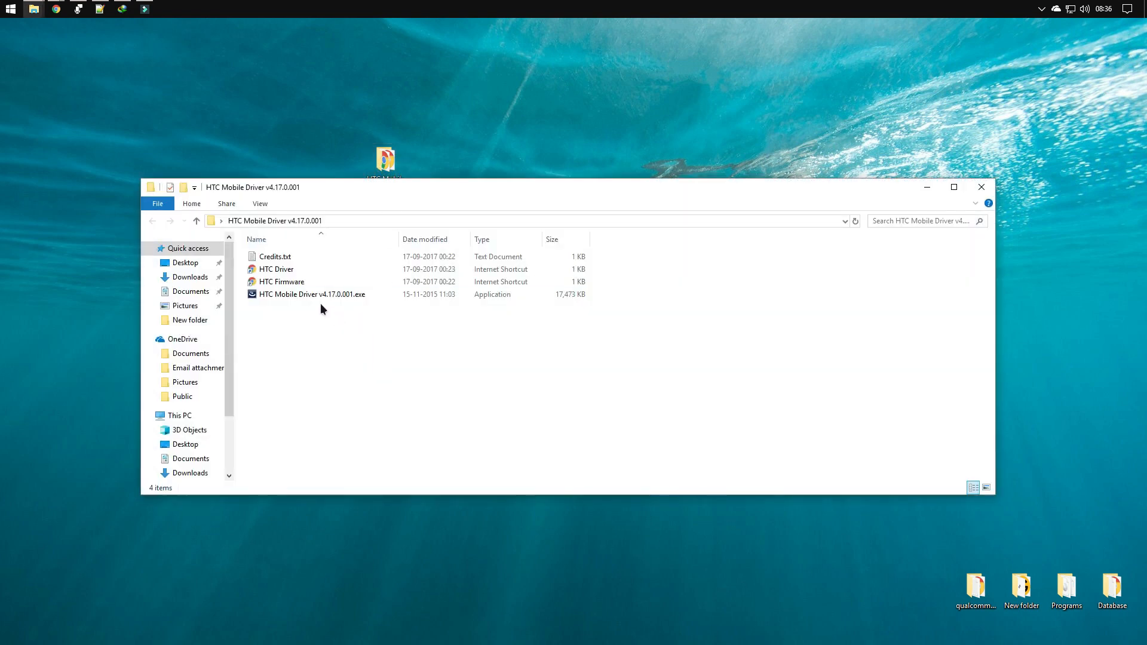
click(313, 295)
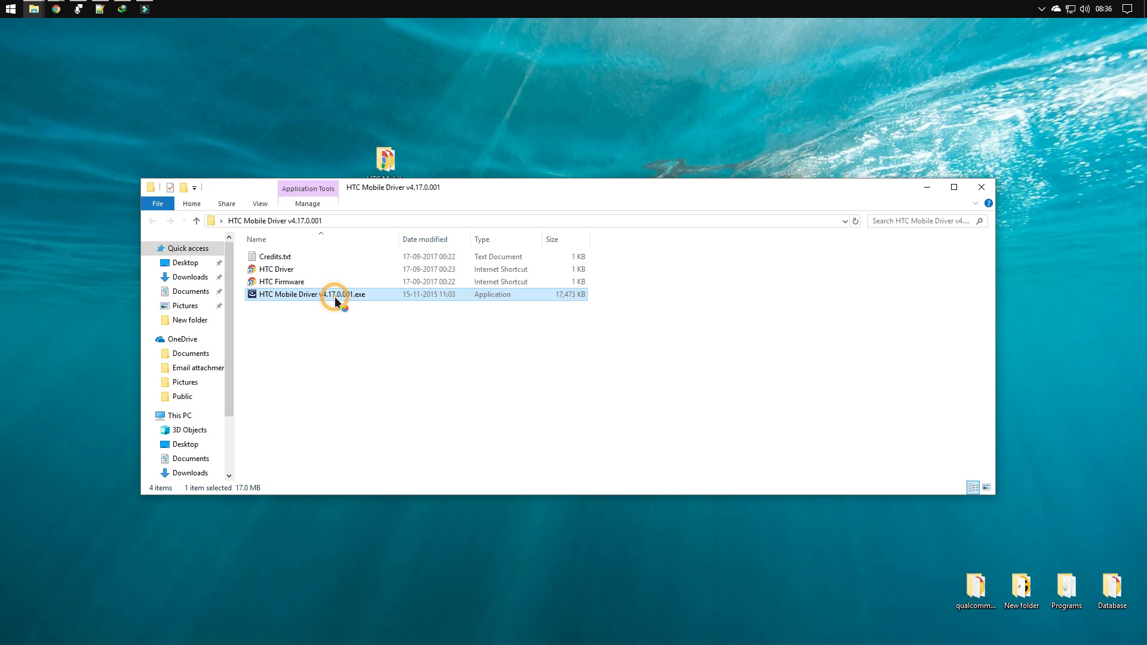
double_click(336, 301)
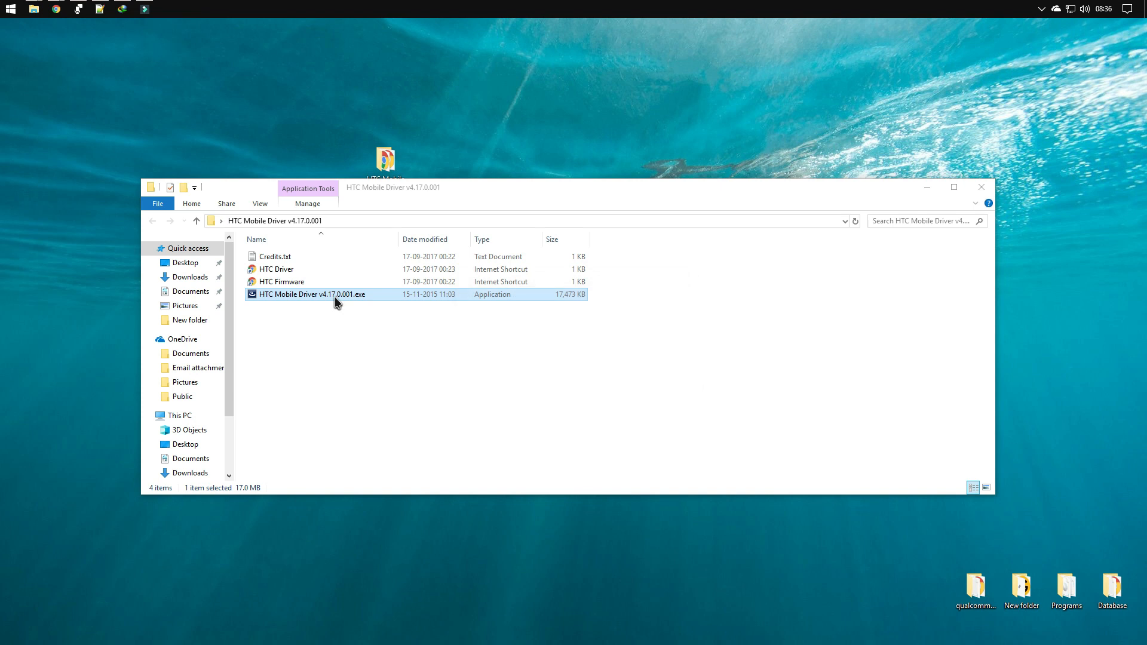
double_click(313, 294)
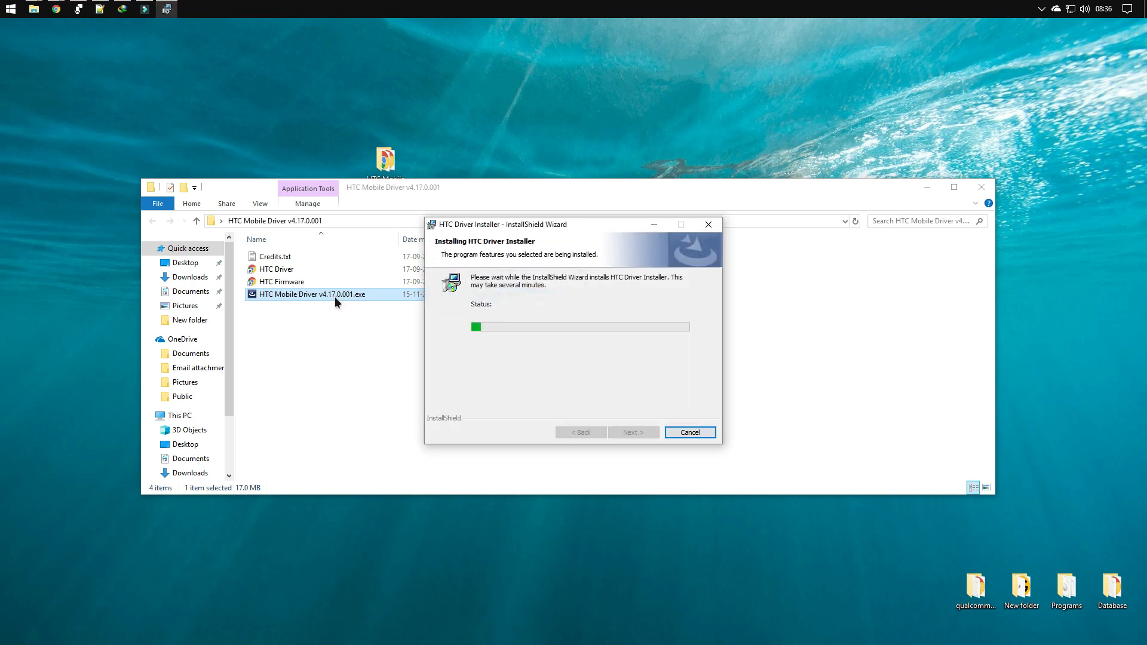